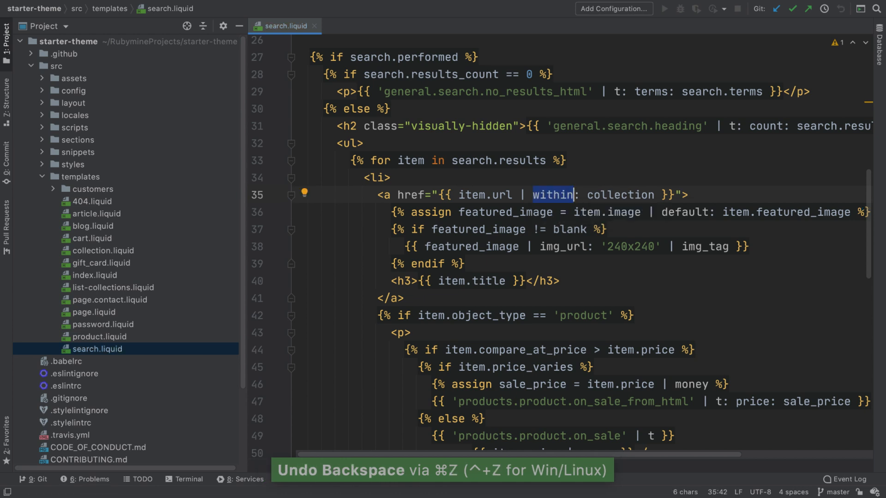
- Expand the folded product if block in search.liquid
click(635, 315)
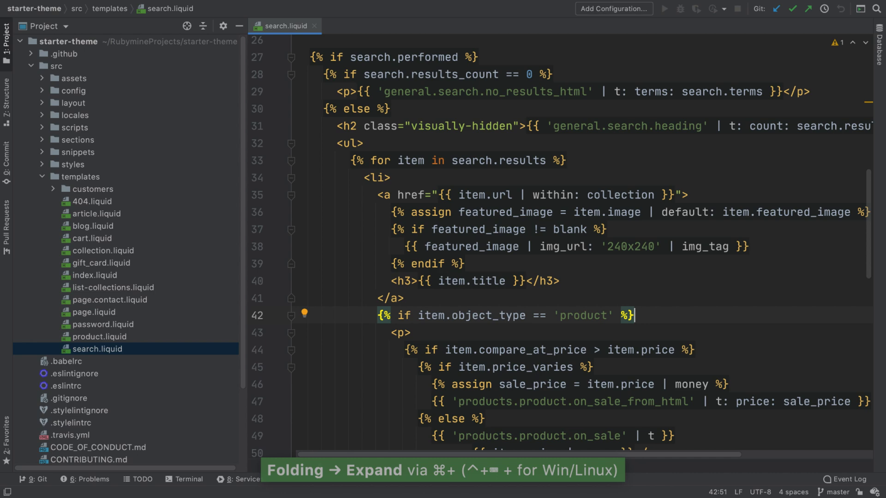
key(cmd+/)
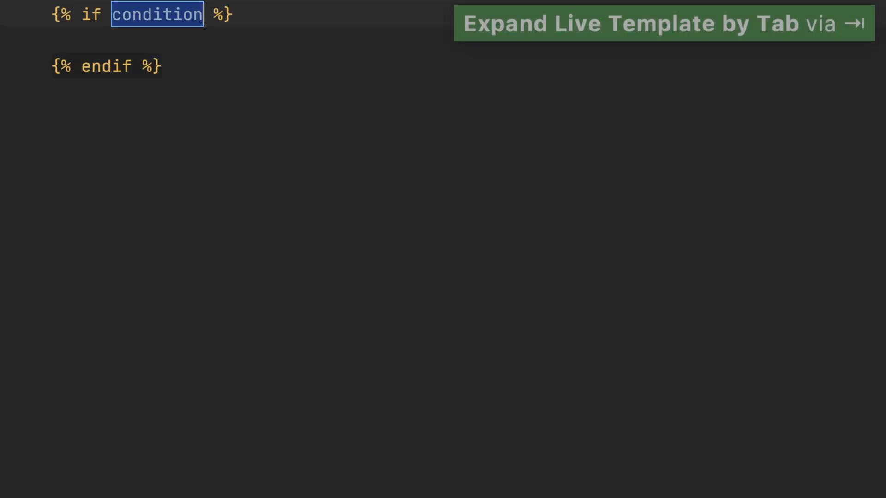
- Write if item.price_varies with an assign price = item.price | statement inside it
text(item.price_varies)
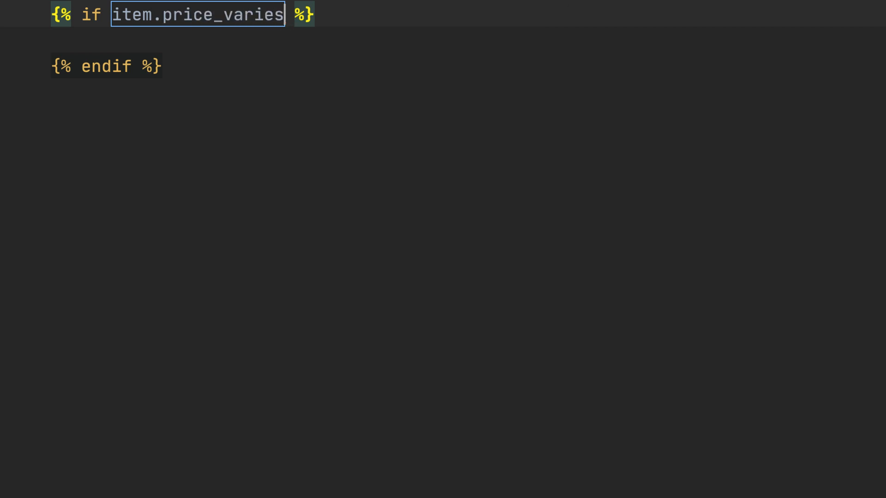
text({)
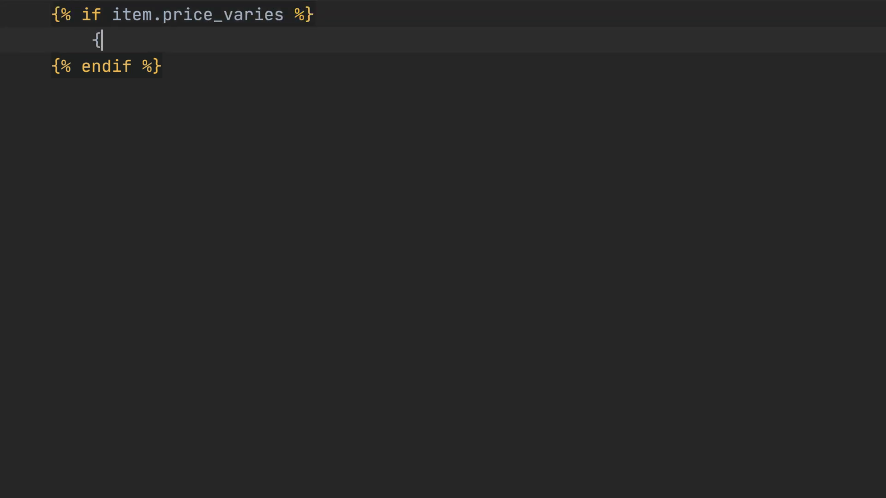
text(% assign price =  %)
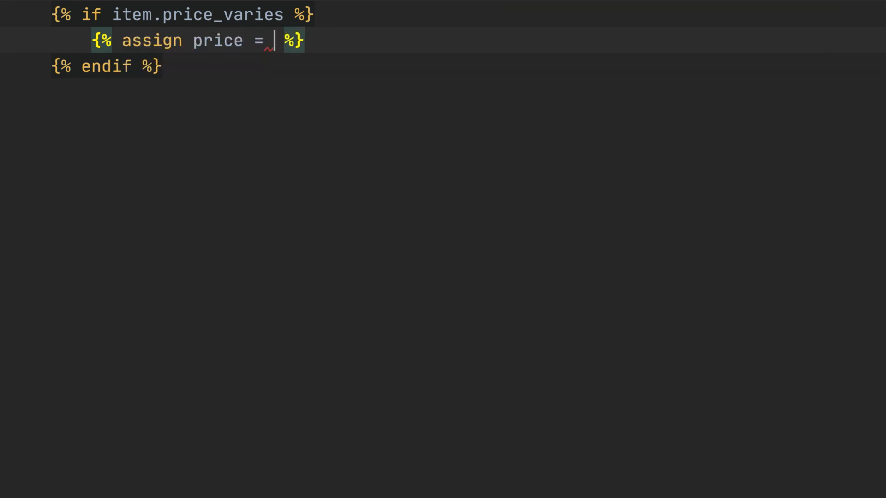
text(item.price |)
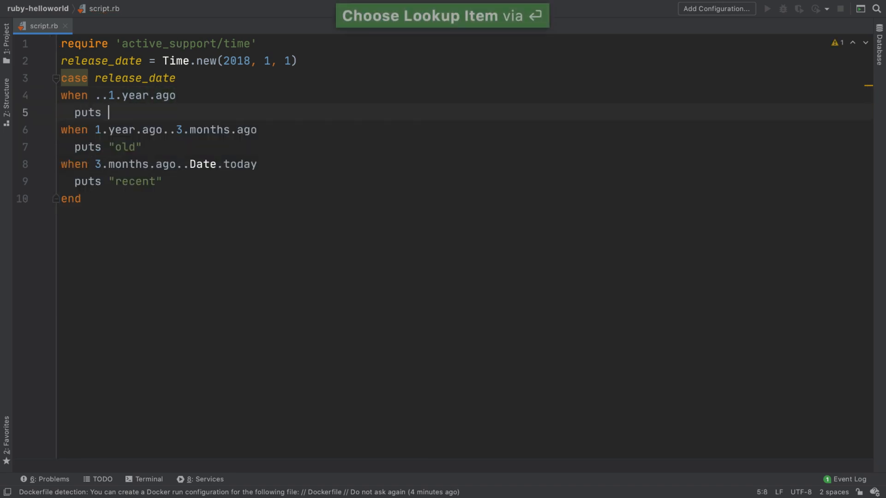
- Print "ancient" in the beginless-range branch and forward bar's arguments with foo(...)
text("ancient")
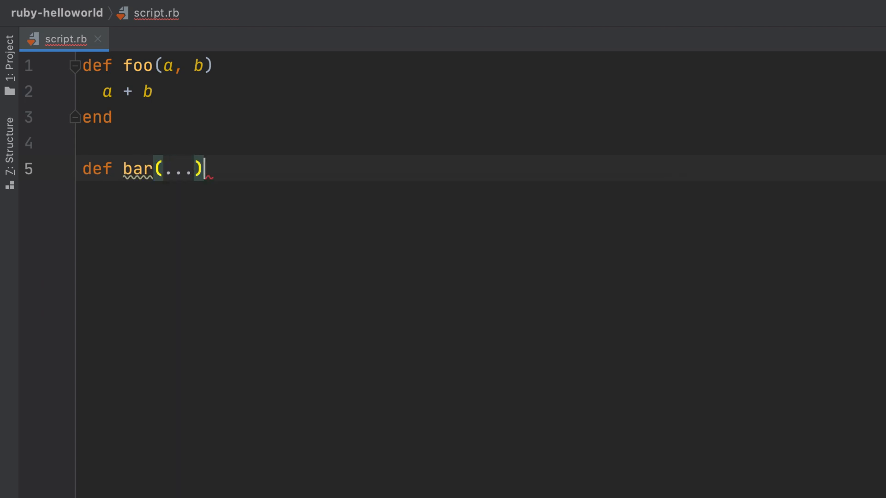
text(foo(...))
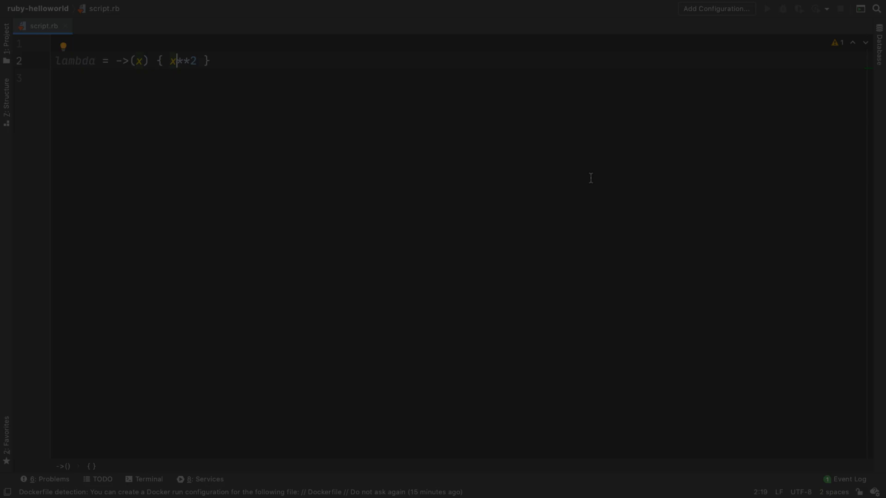
- Convert the map block parameter i to numbered _1 and back to named i
text(_)
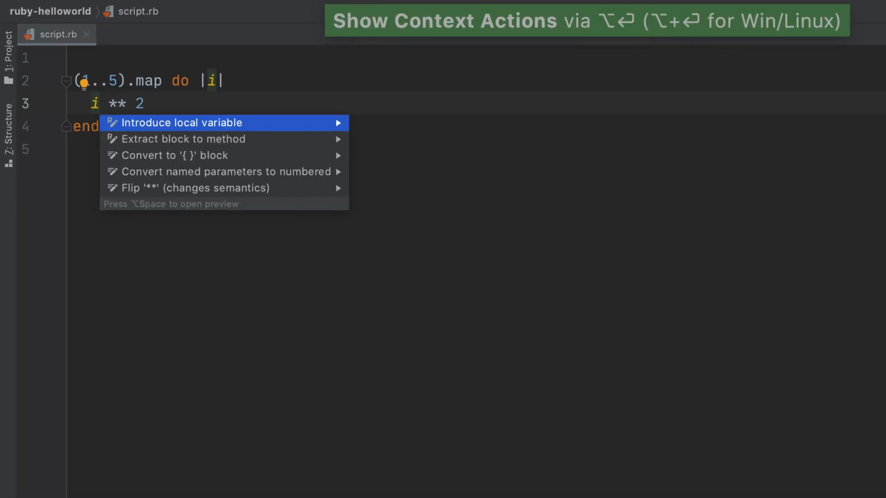
click(181, 123)
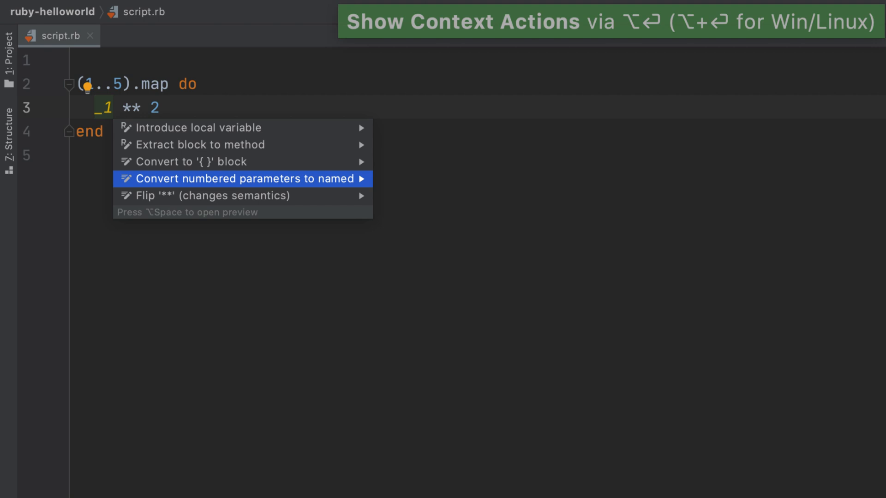
click(237, 178)
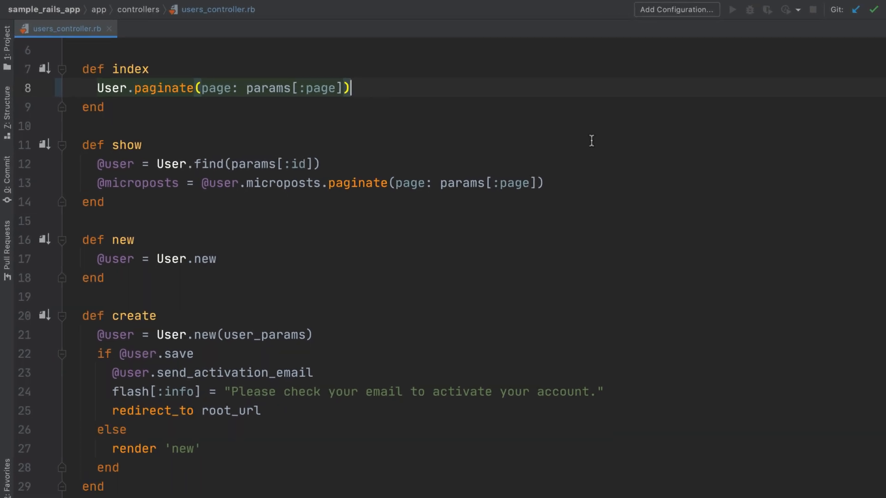
- Extract the SELECT query into a following_ids local variable, then inline it again
key(alt+enter)
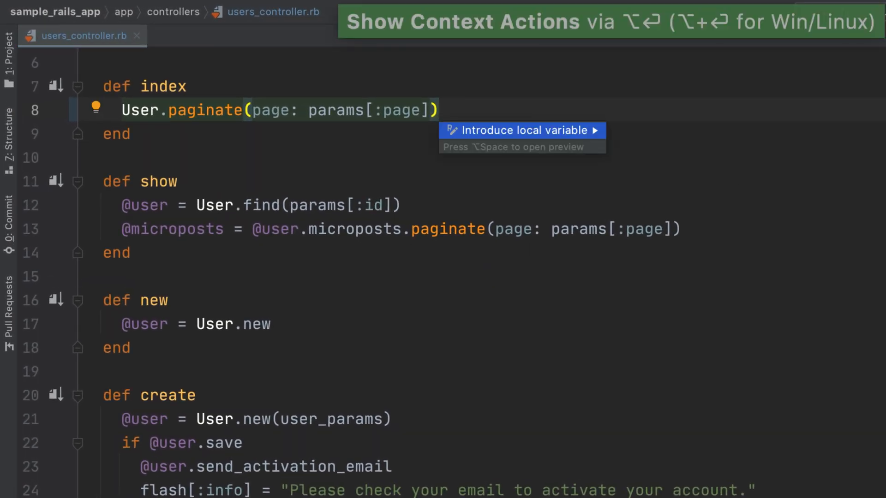
click(521, 130)
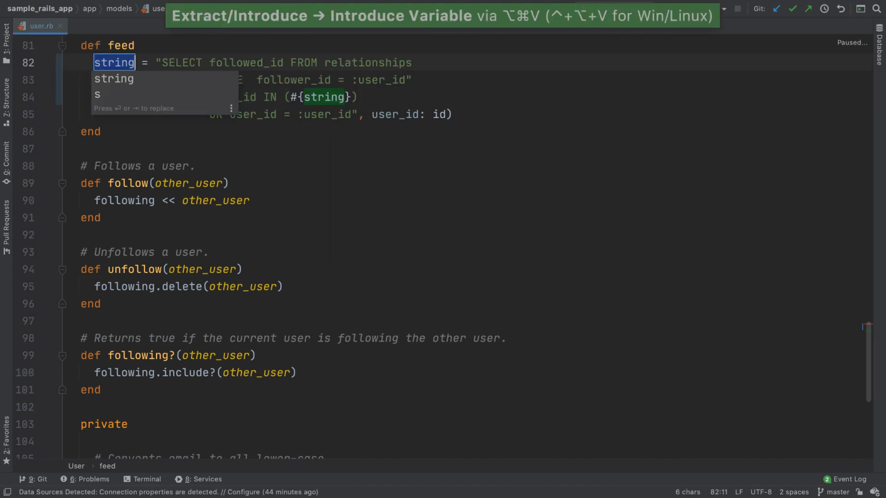
text(following_ids)
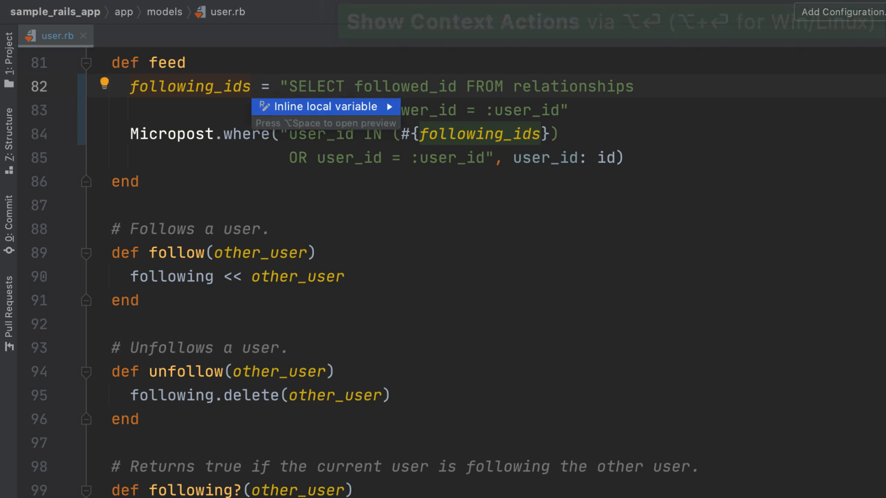
click(323, 106)
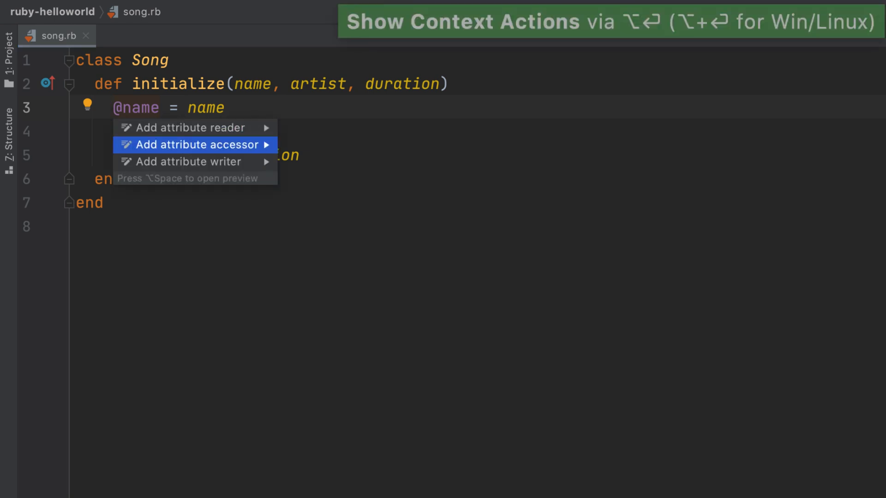
- Add attr_accessor :name and attr_reader :duration to Song, and sort the prices hash by keys
click(192, 144)
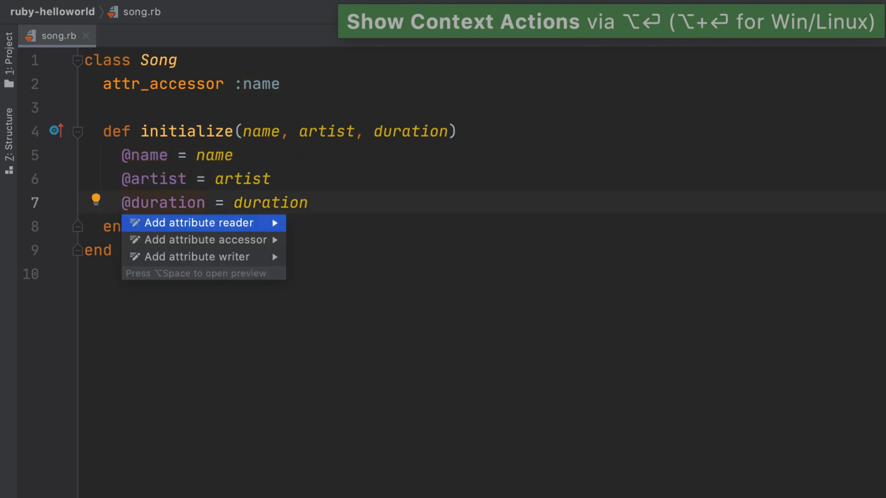
click(197, 223)
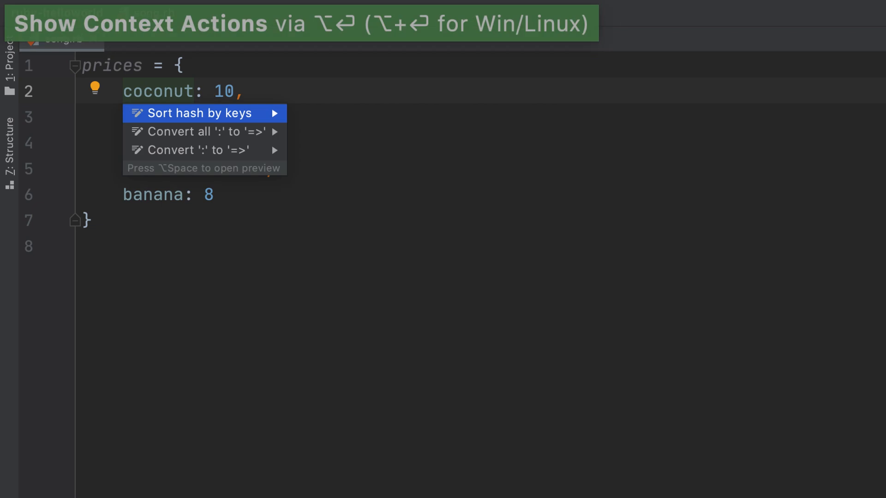
click(200, 112)
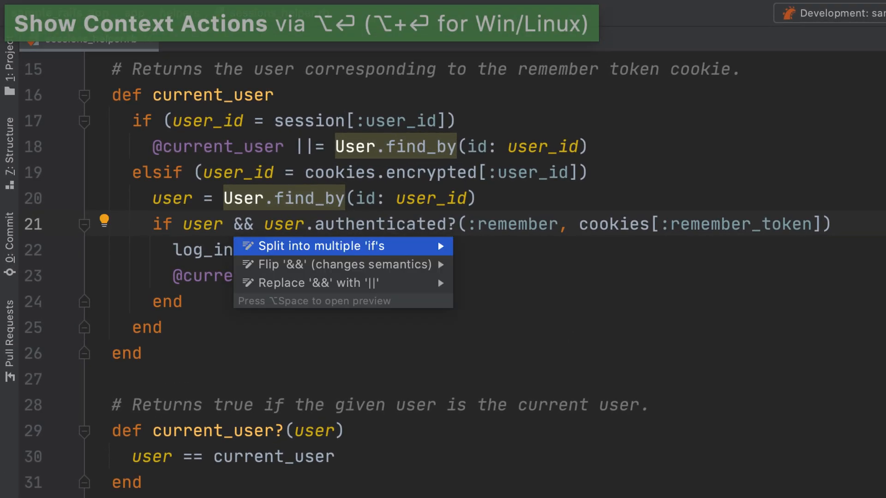
- Split the && condition and the elsif into nested ifs, then merge the sequential name_normalized ifs
click(315, 246)
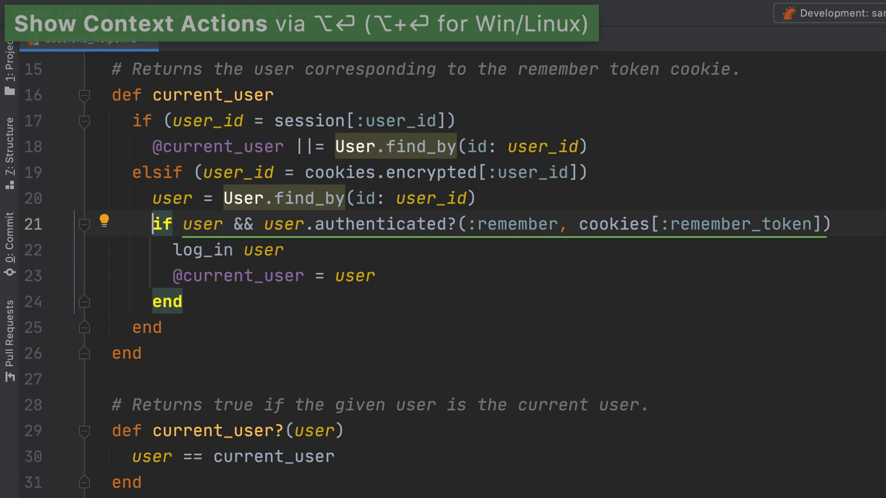
click(248, 38)
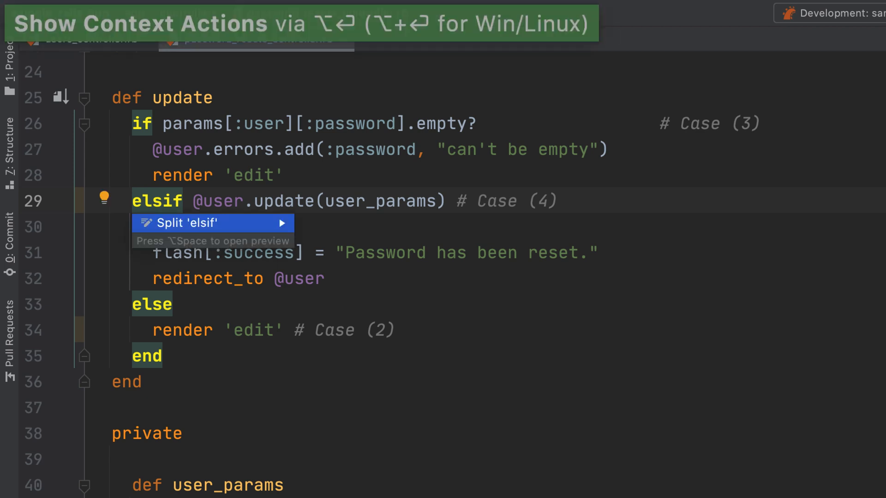
click(192, 223)
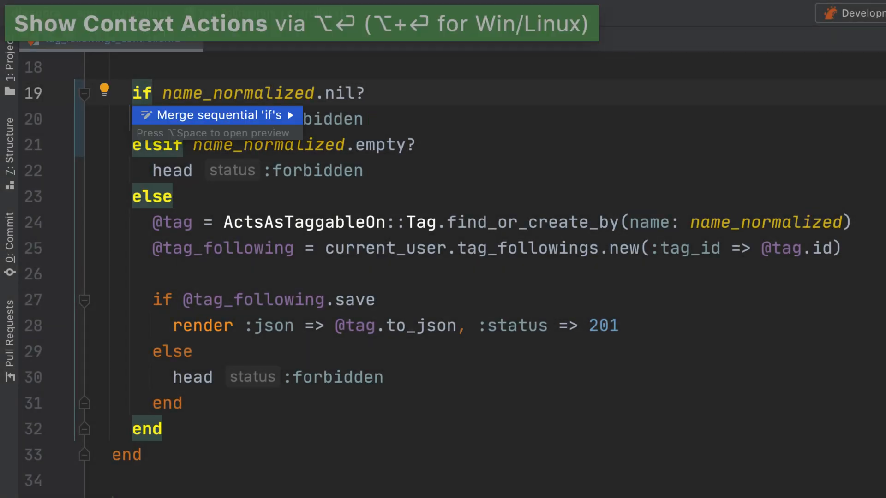
click(209, 114)
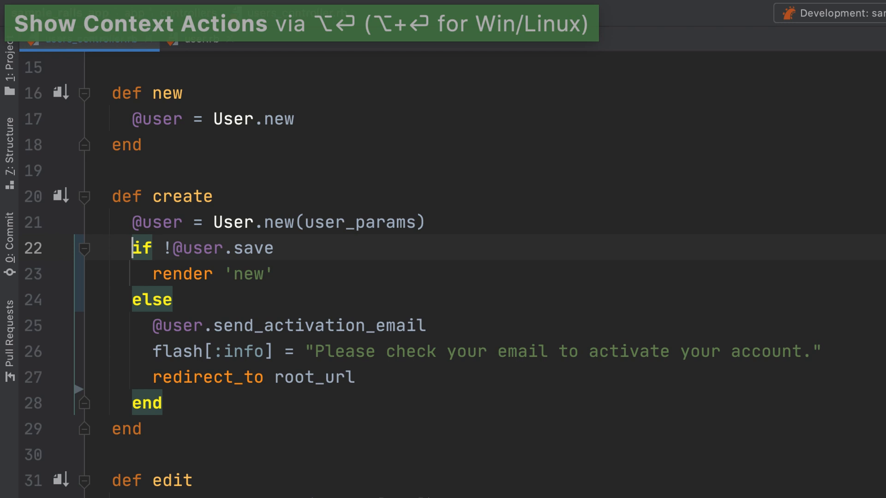
click(192, 38)
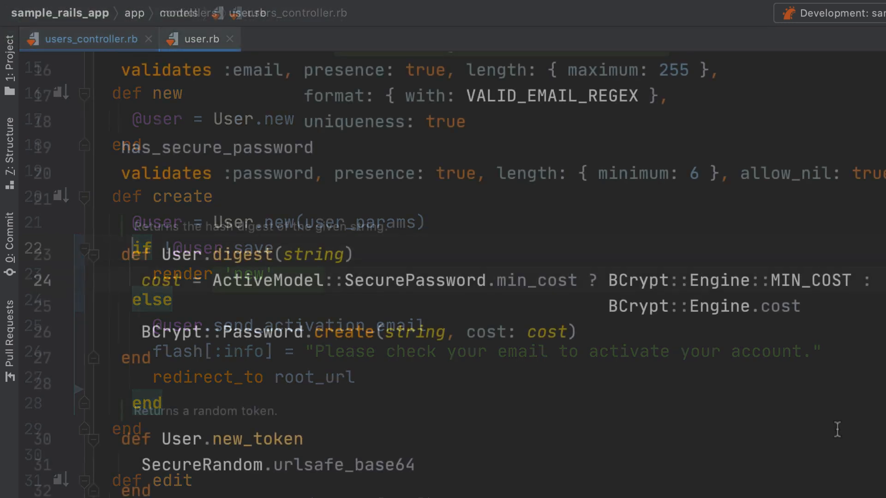
click(195, 38)
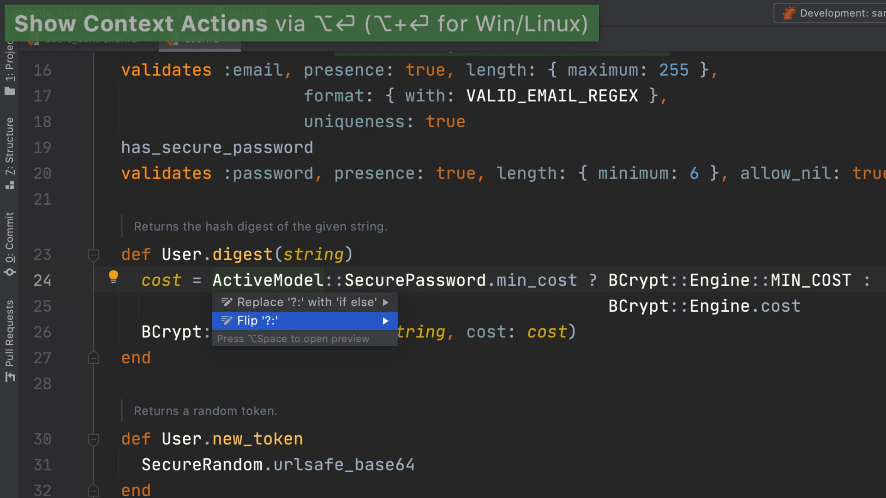
click(264, 320)
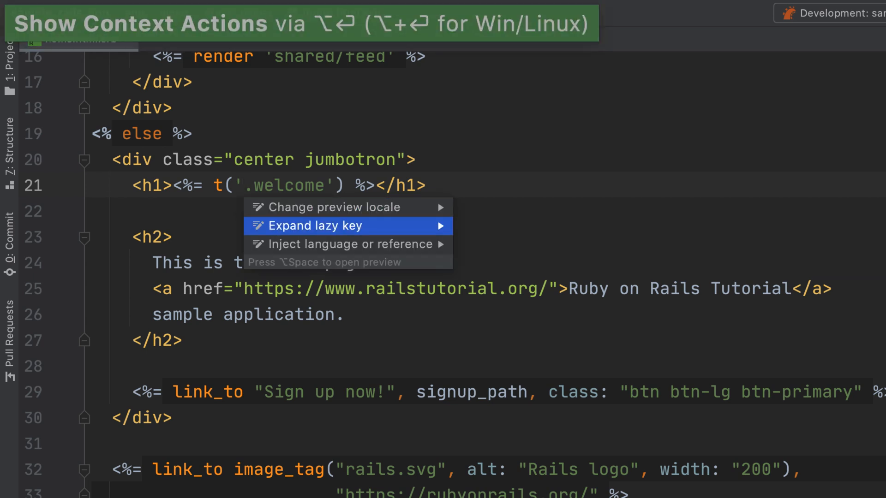
- Expand the lazy t('.welcome') key in the home heading into its full translation key
click(313, 225)
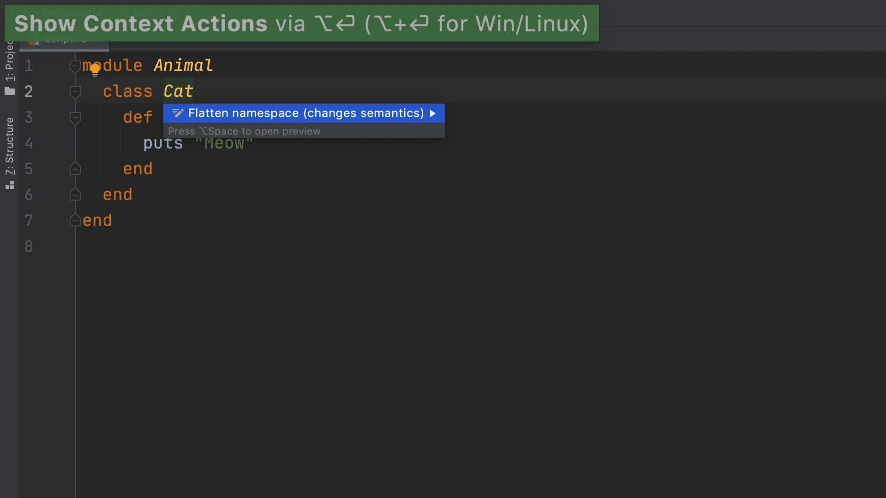
- Flatten Animal and Cat into Animal::Cat, expand it back to nested form, and go to the Gemfile
click(299, 113)
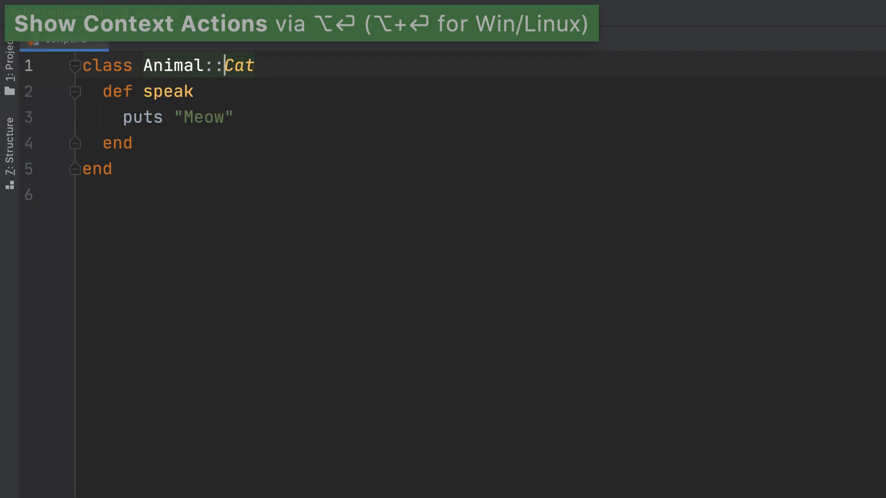
key(alt+enter)
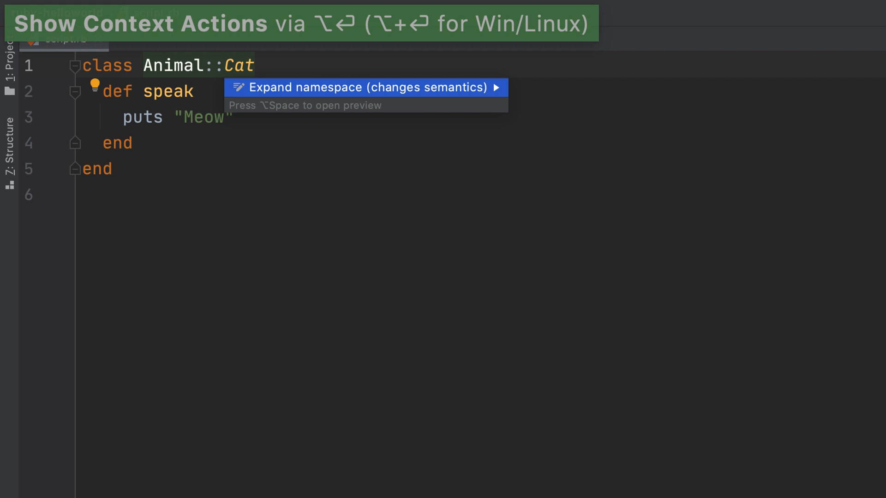
click(369, 87)
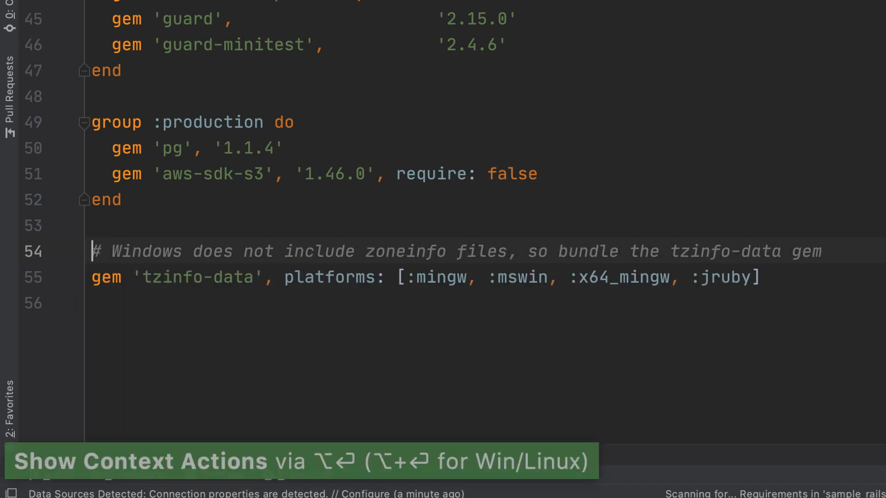
click(58, 39)
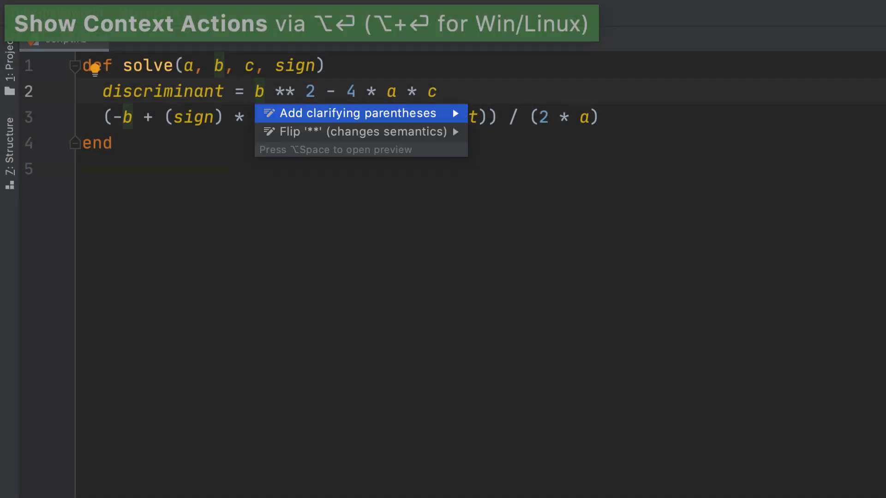
- Add clarifying parentheses to the discriminant on line 2, then remove the unnecessary parentheses around sign on line 3
click(354, 113)
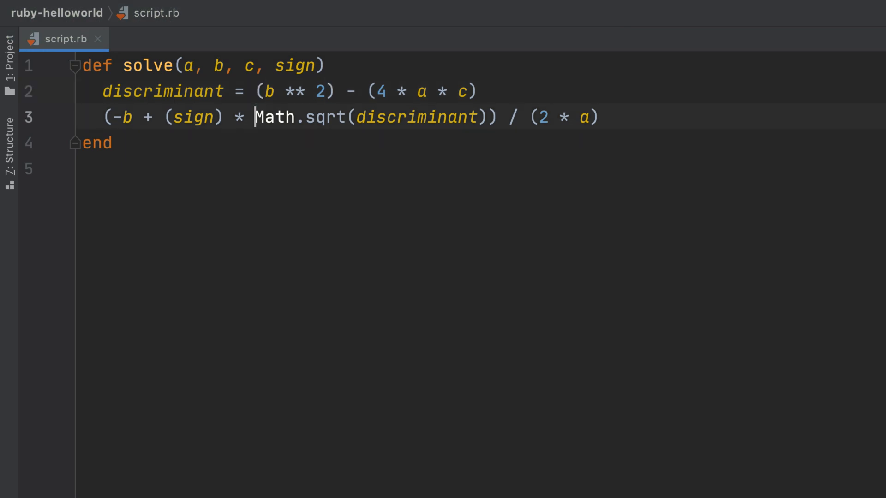
key(alt+enter)
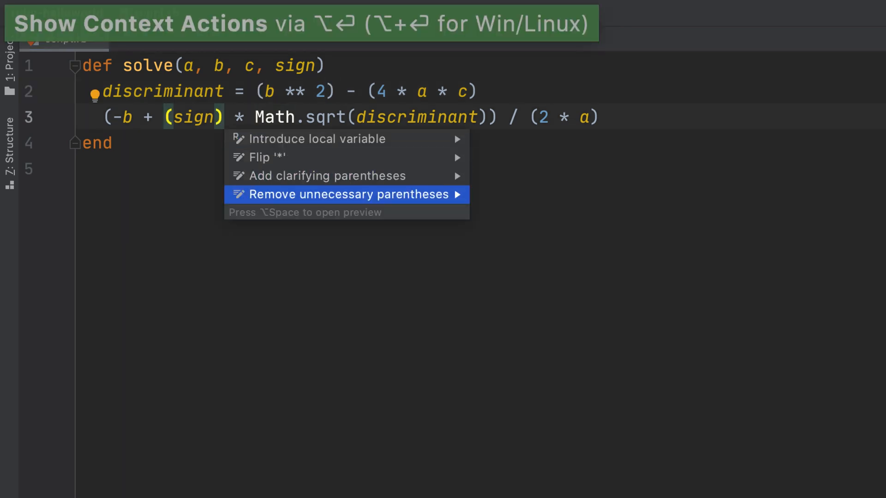
click(344, 195)
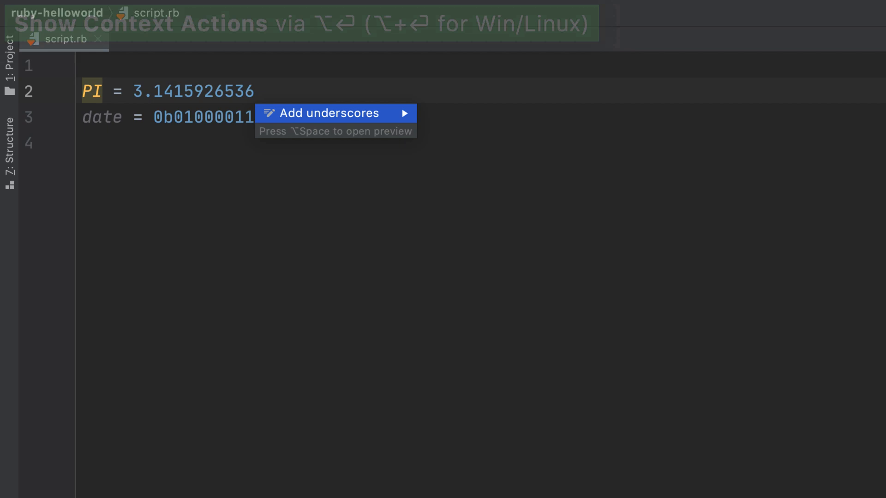
- Group the PI digits as 3.141_592_653_6 and add underscores to the binary date literal
click(328, 113)
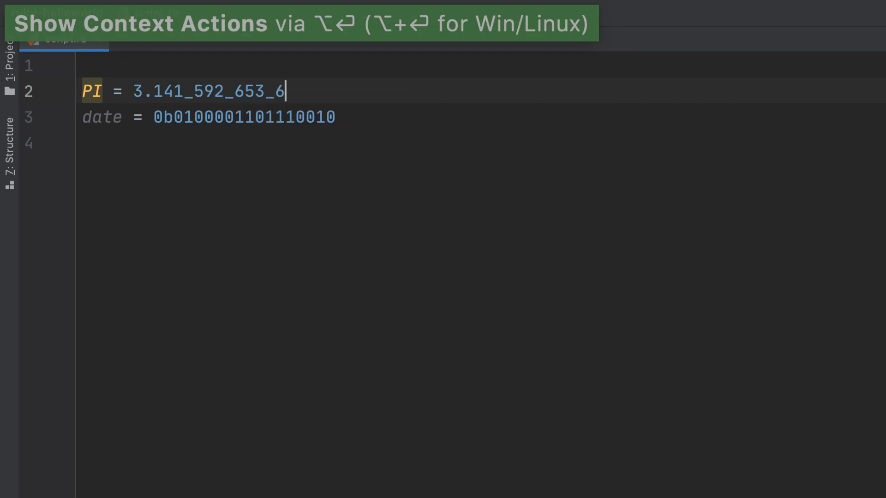
click(285, 117)
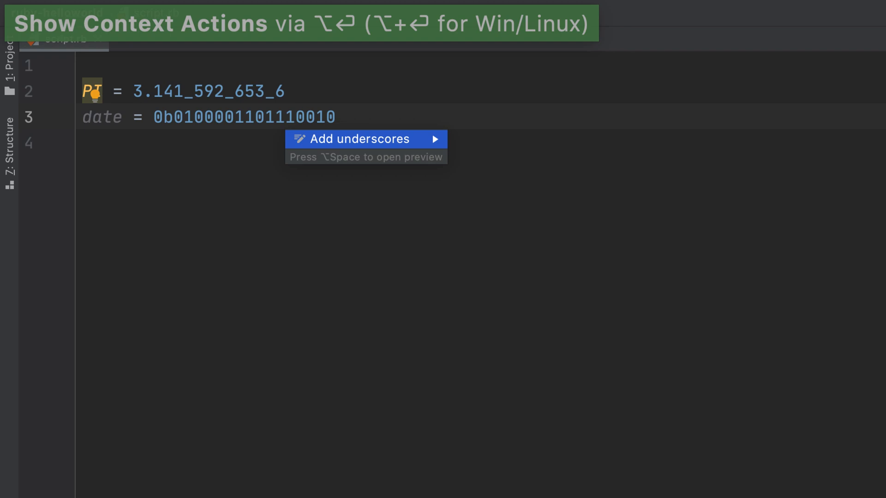
click(359, 139)
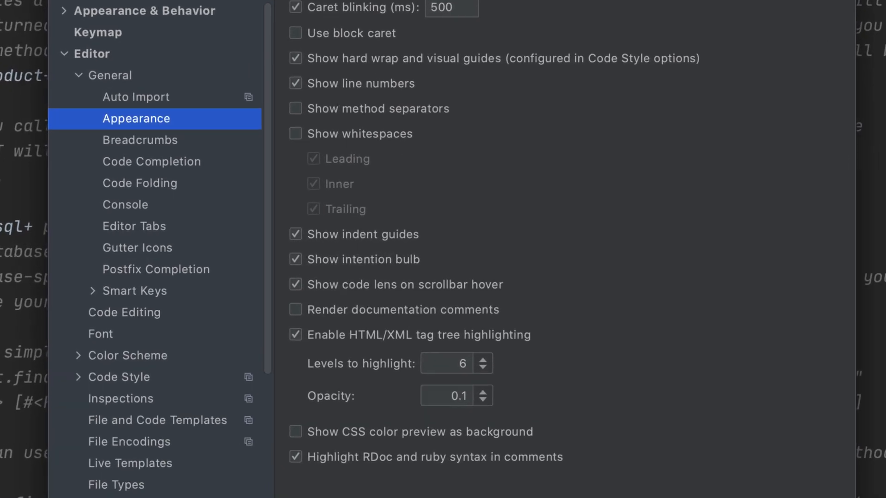
- Enable Render documentation comments in Editor Appearance settings, then toggle the find_by_sql doc between raw and rendered
click(294, 310)
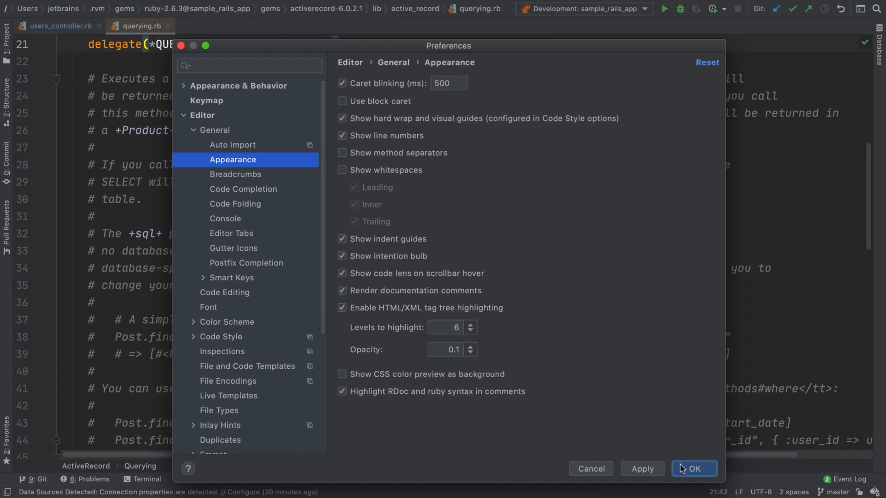
click(694, 468)
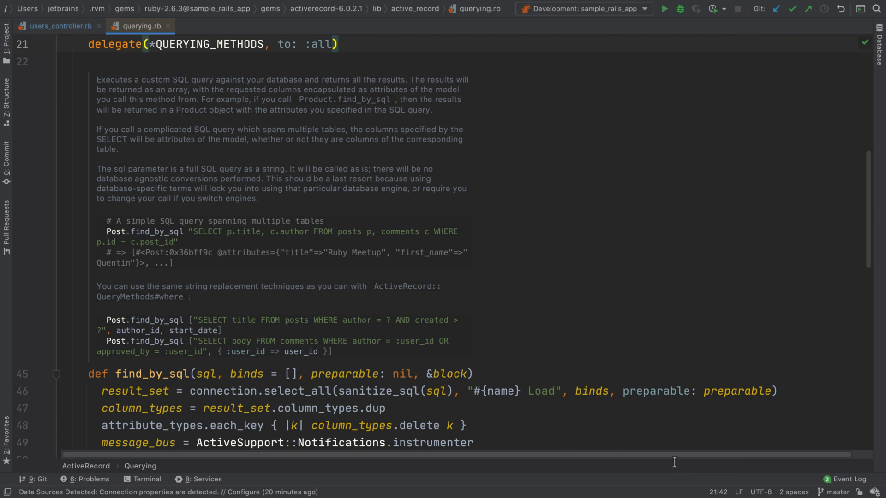
click(41, 79)
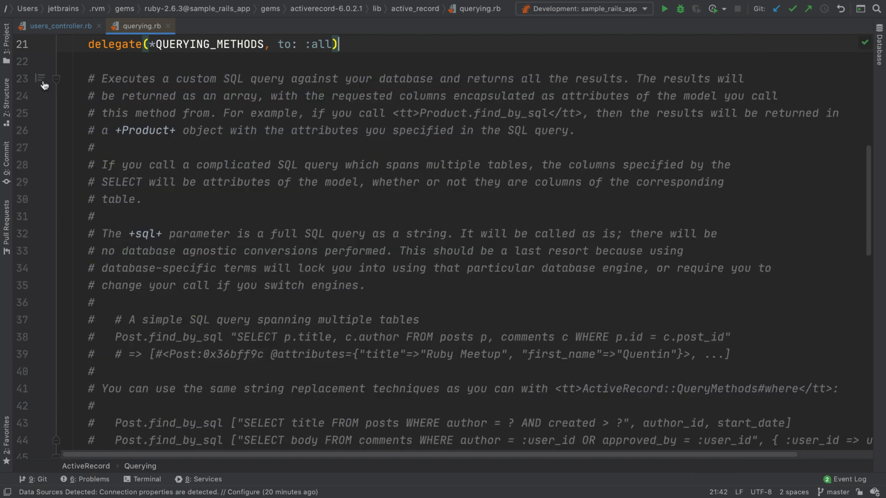
click(40, 79)
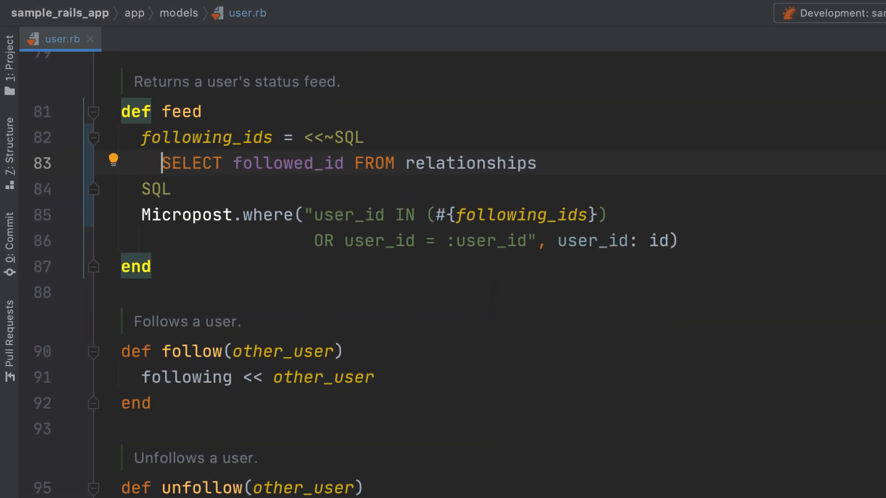
- Edit the heredoc SQL in the feed method as a separate SQLite fragment via intention actions
click(113, 161)
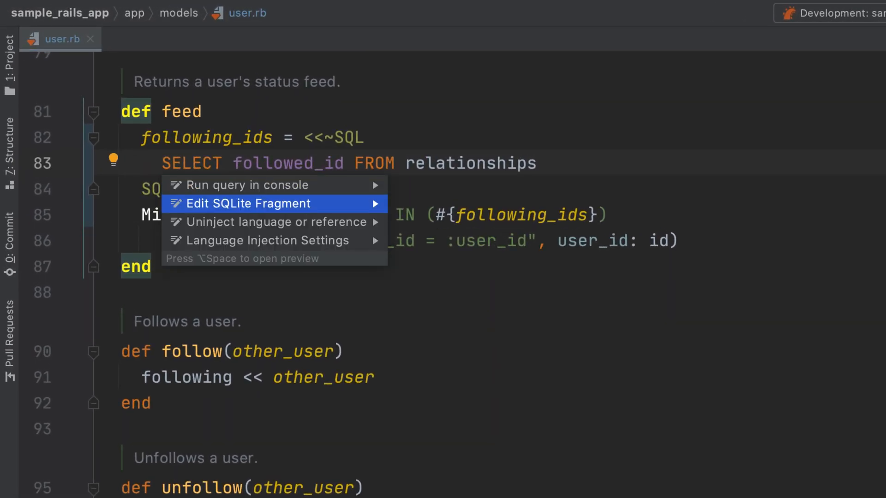
click(248, 203)
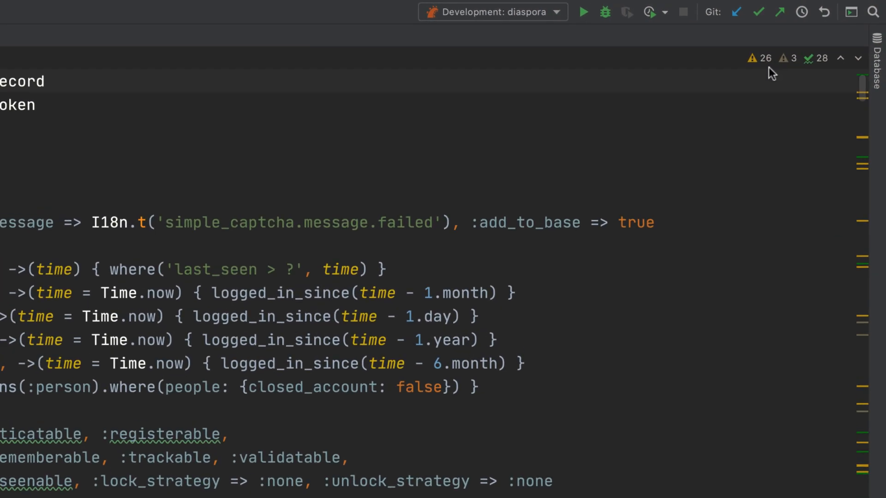
click(759, 58)
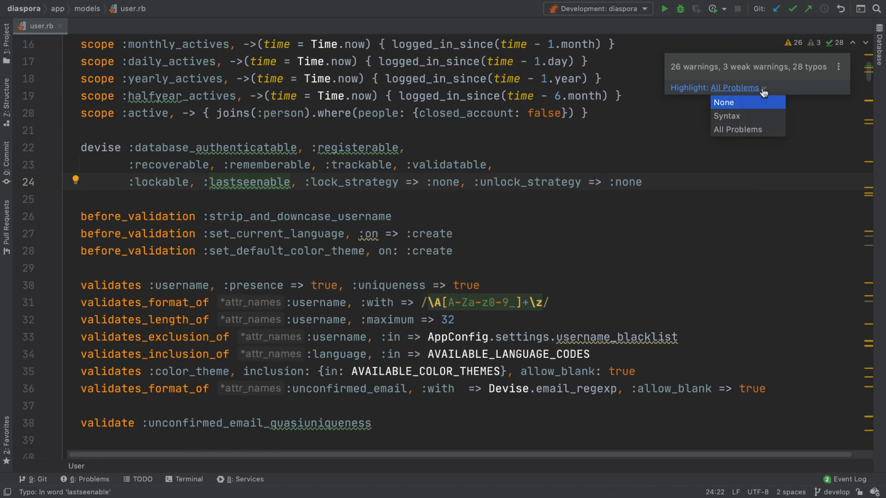
click(726, 116)
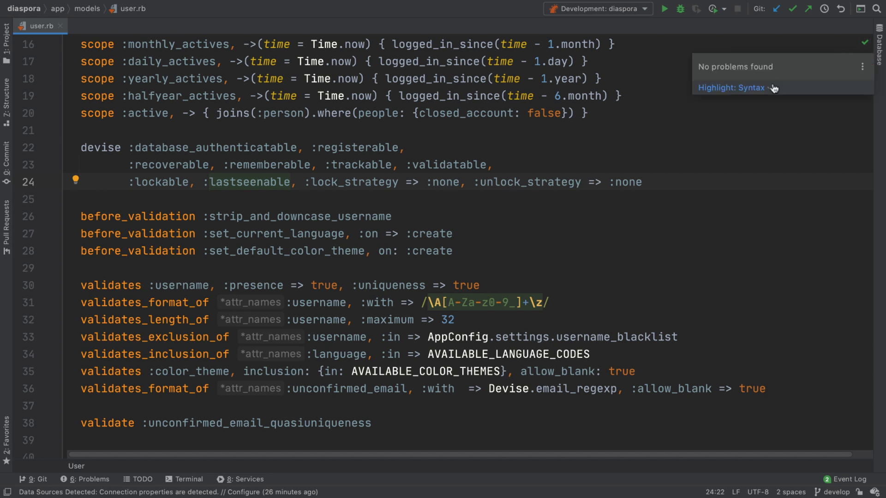
click(732, 88)
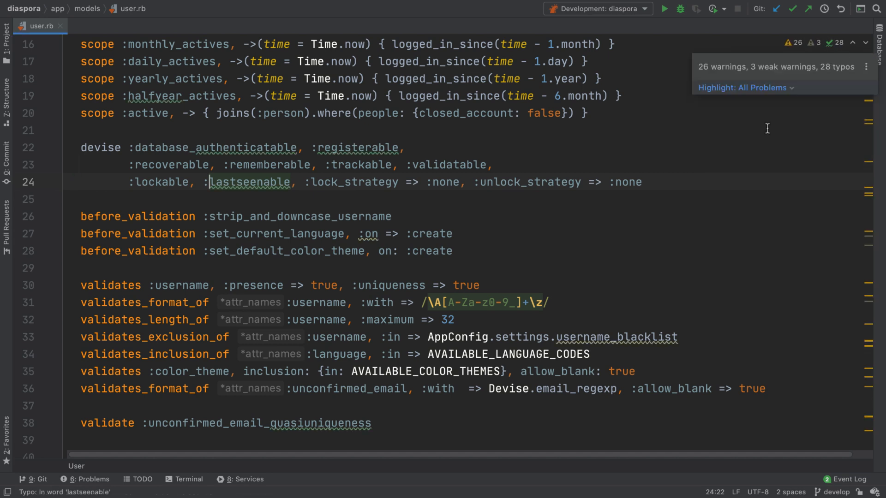
click(89, 479)
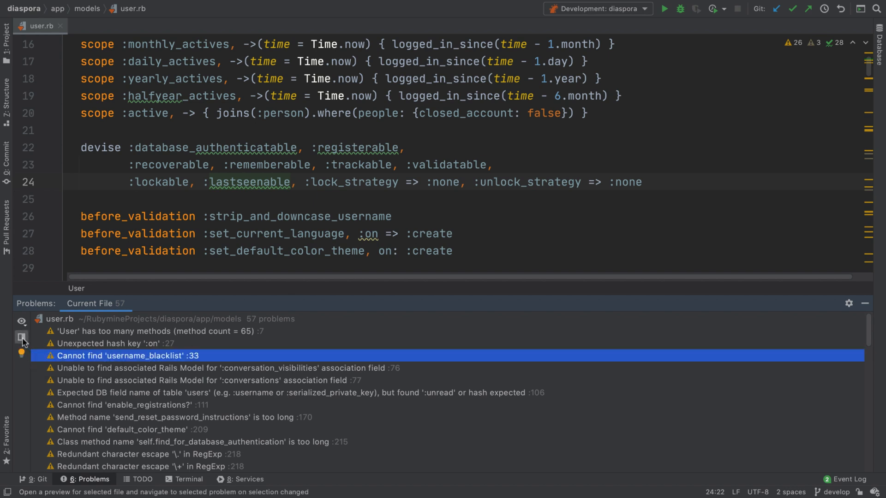
- Enable navigating to the selected problem in the Problems tool window for user.rb
click(22, 338)
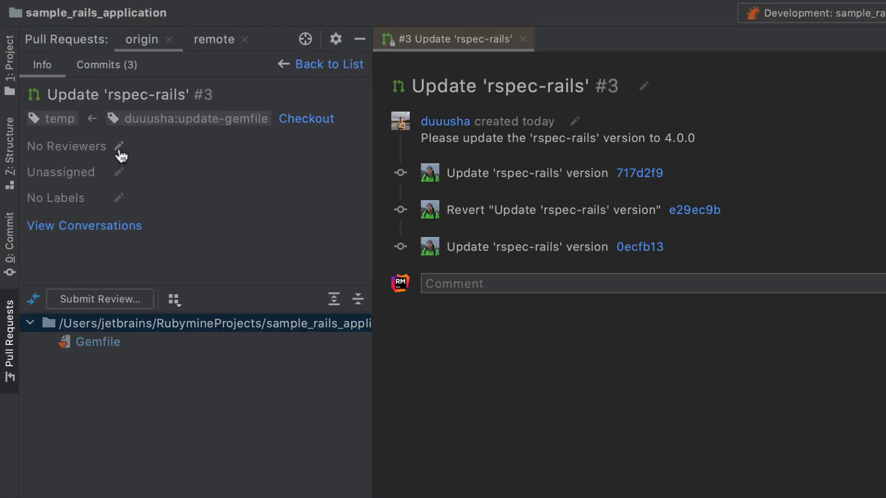
- Assign a reviewer and a label to the Update 'rspec-rails' pull request
click(119, 146)
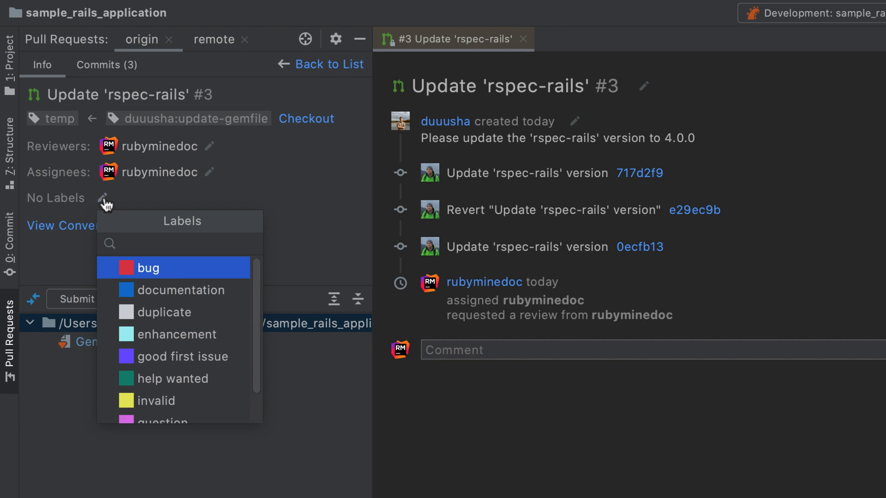
click(282, 271)
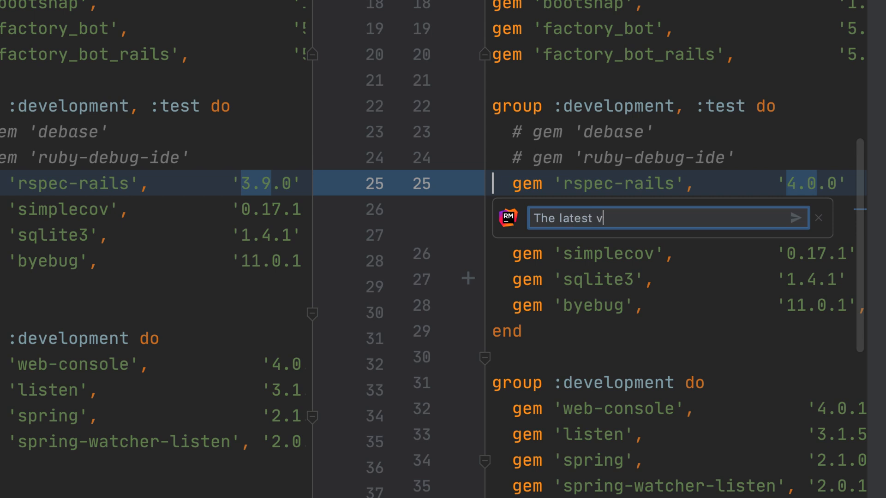
- Comment that the latest version is 4.0.1, reply 'Thanks, will update', and Rebase and Merge the pull request
text(ersion is 4.0.1)
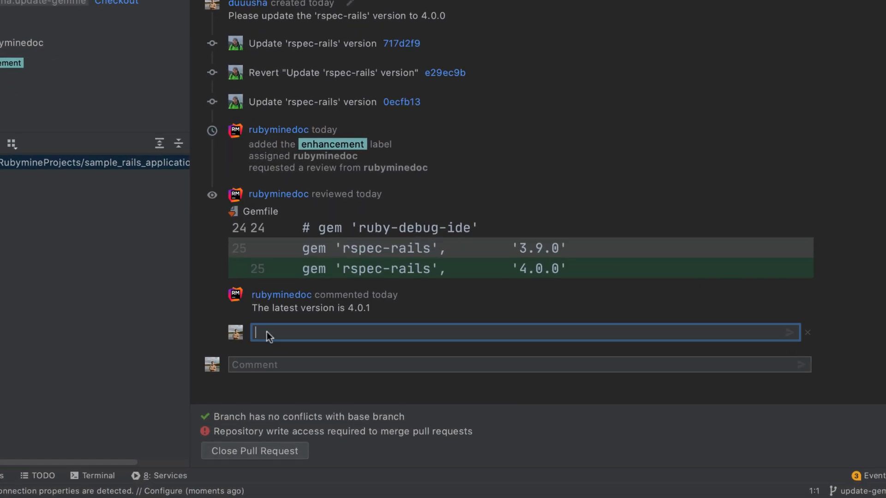
text(Thanks, will update)
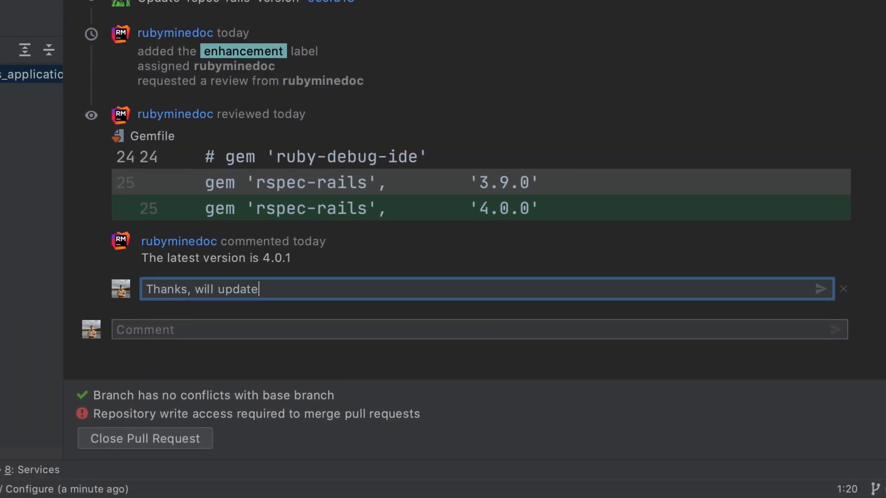
click(821, 289)
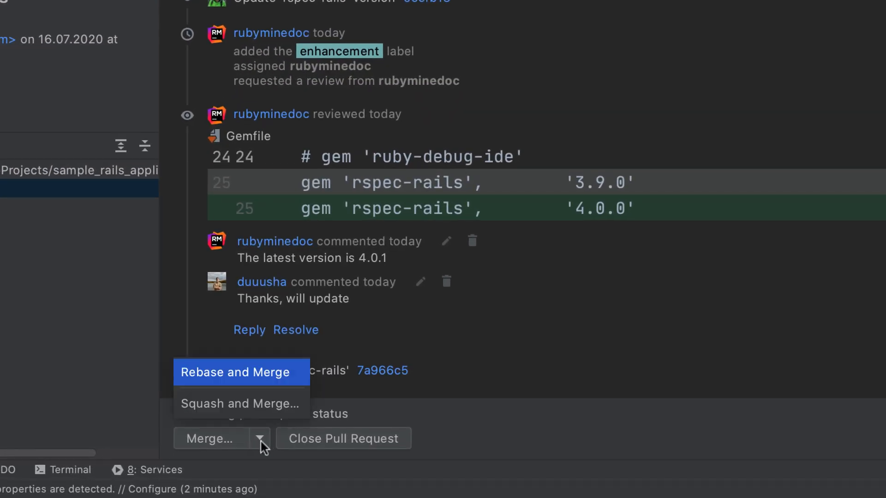
mouse_move(271, 379)
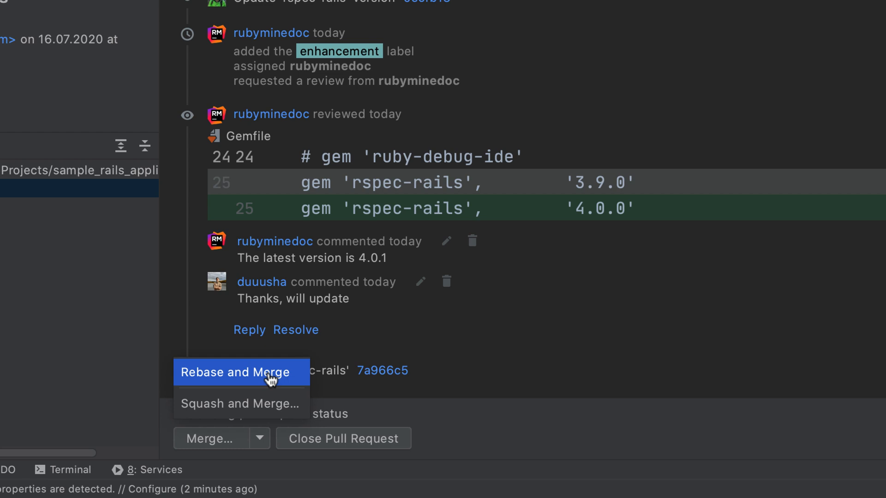
click(241, 372)
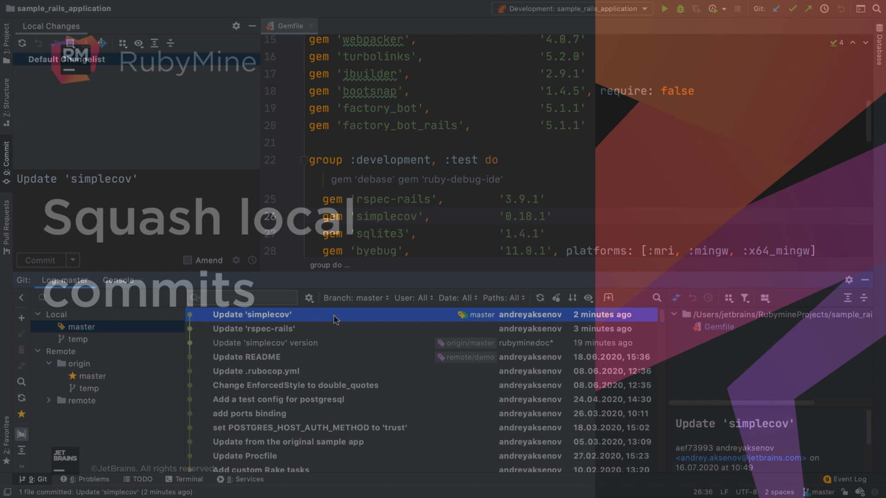
- Squash the Update 'simplecov' and Update 'rspec-rails' commits into one and edit its message
right_click(253, 329)
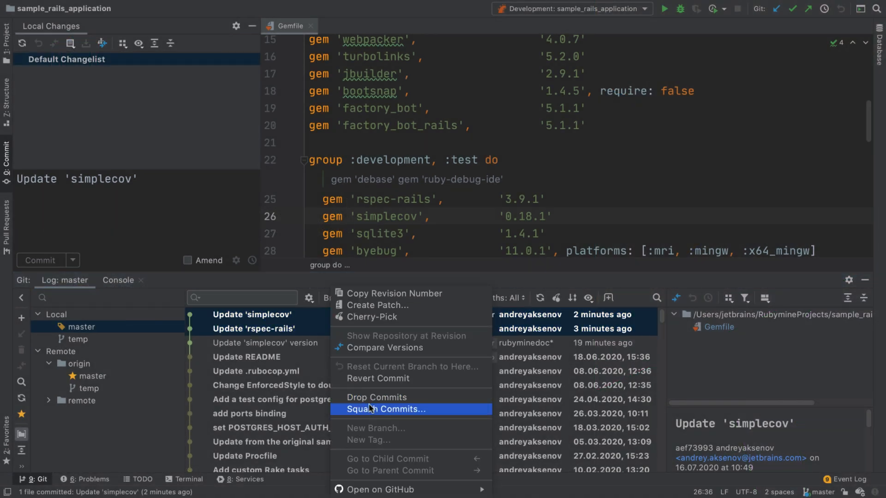
click(386, 409)
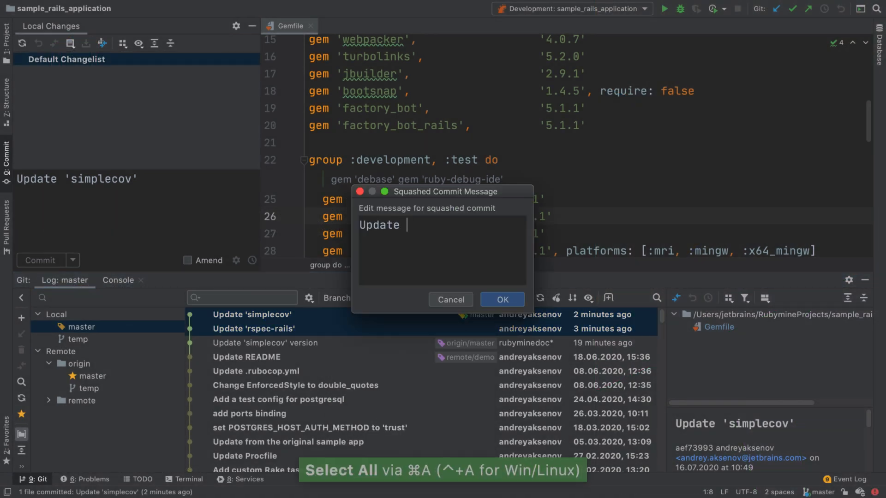
click(501, 298)
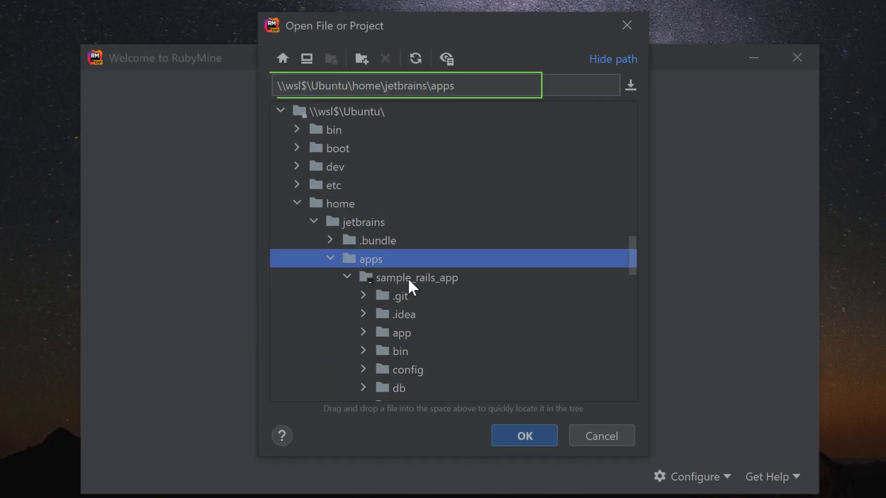
- Open sample_rails_app from \\wsl$\Ubuntu\home\jetbrains\apps and check the Git path under Version Control
click(523, 436)
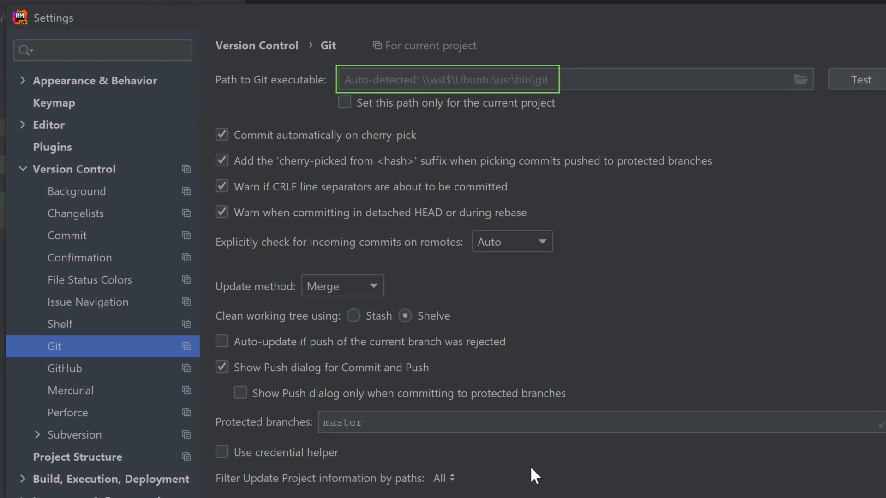
click(236, 9)
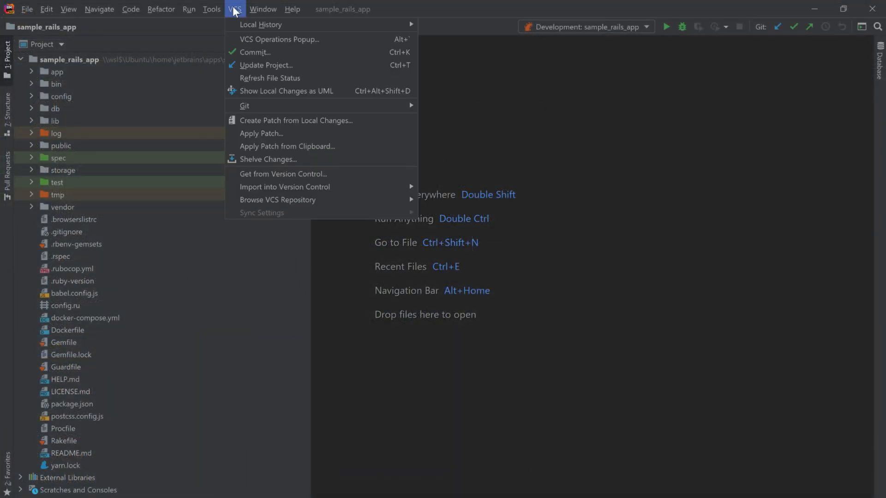